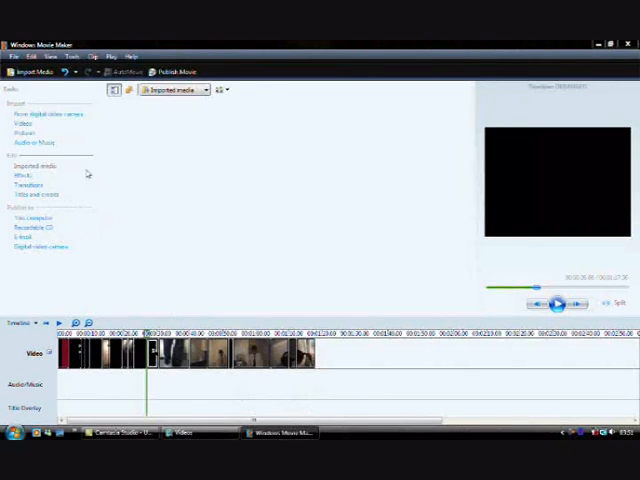
# Step: Import 'Metal (Instrumental) 1', drag it to the audio track's start, and trim it
pyautogui.click(24, 71)
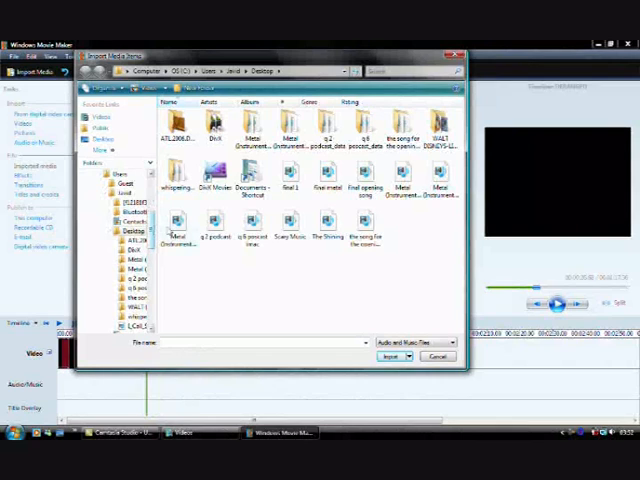
pyautogui.click(178, 225)
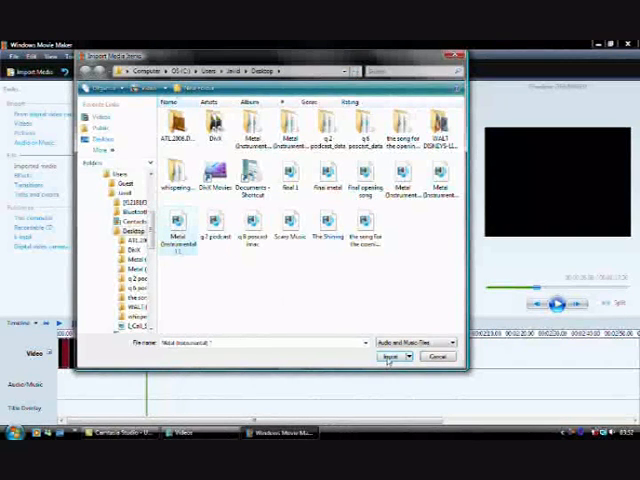
pyautogui.click(393, 356)
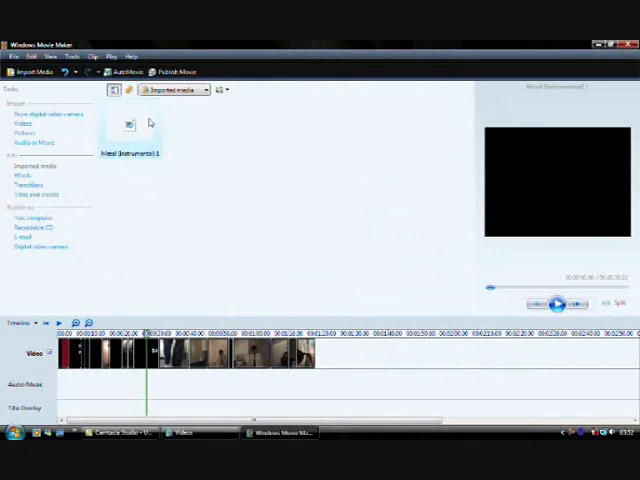
pyautogui.moveTo(128, 124); pyautogui.dragTo(120, 385)
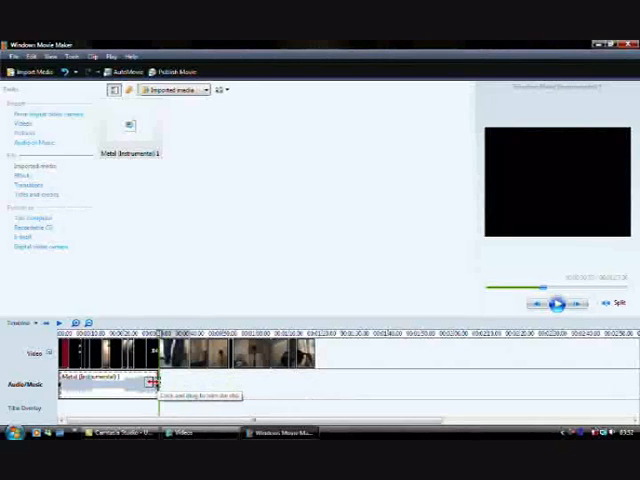
pyautogui.rightClick(110, 376)
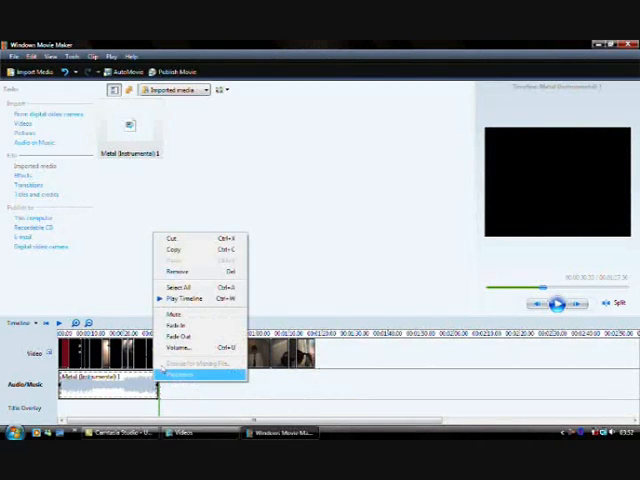
pyautogui.click(180, 375)
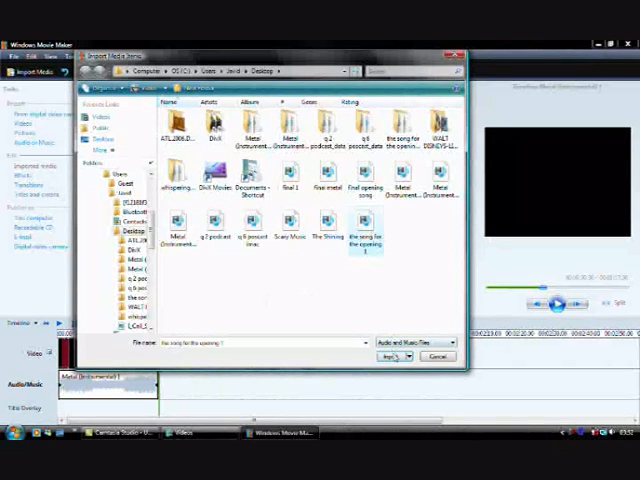
# Step: Import 'the song for the opening 1' and place it after the Metal clip on the audio track
pyautogui.click(391, 357)
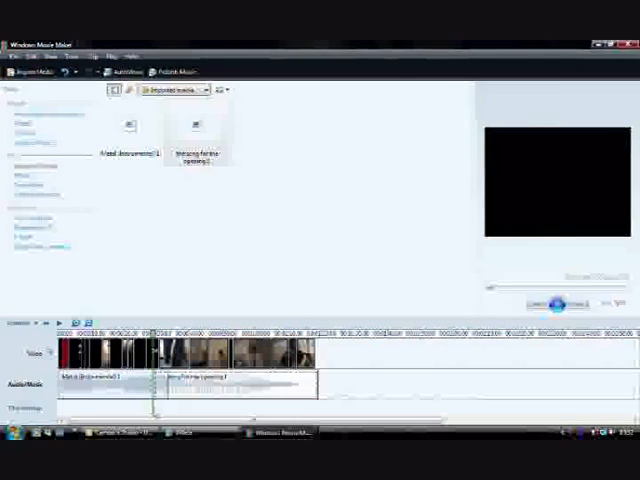
pyautogui.rightClick(95, 355)
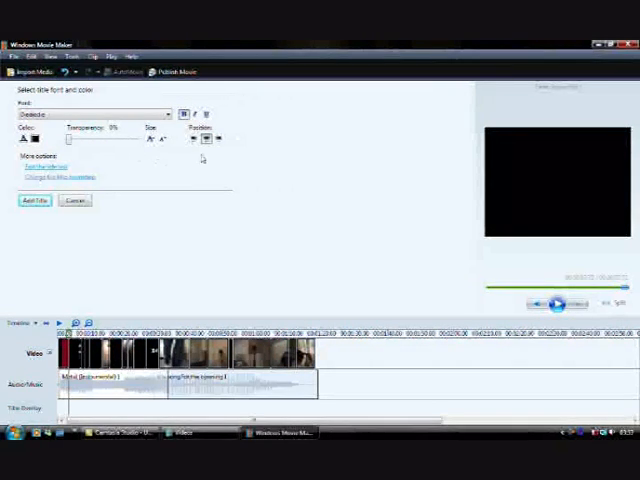
pyautogui.moveTo(151, 140)
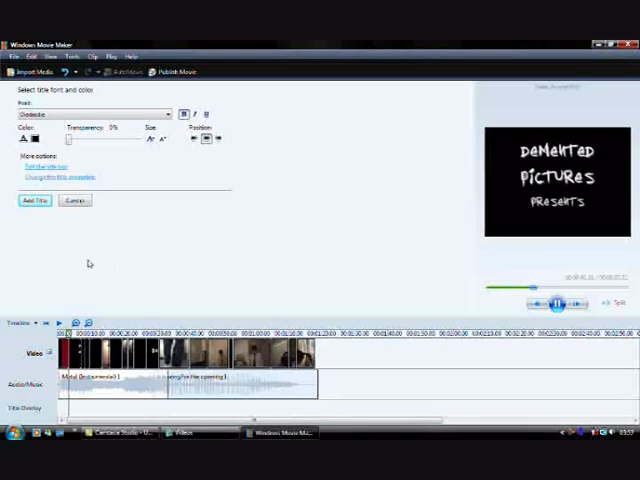
# Step: Add a 'Demented Pictures Presents' title card under Titles and credits
pyautogui.click(74, 201)
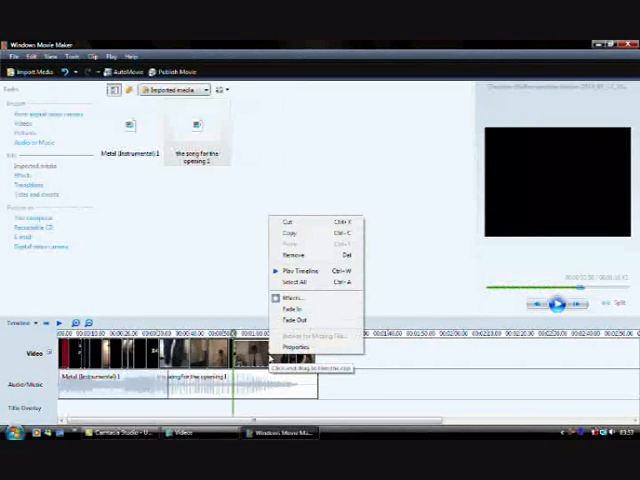
# Step: Apply the Mirror, Horizontal effect to the later video clip
pyautogui.click(290, 297)
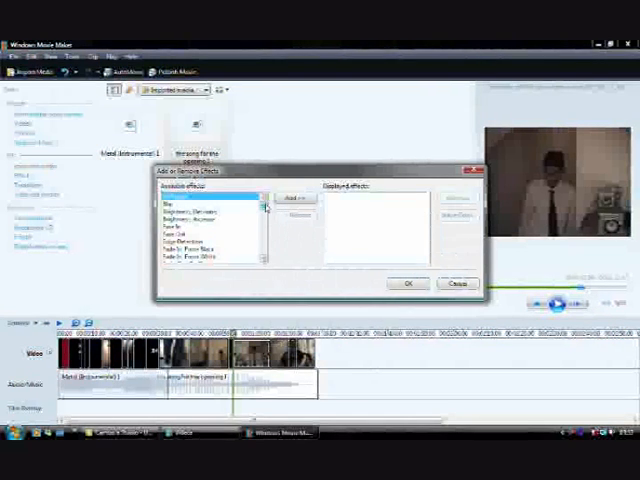
pyautogui.scroll(-3)
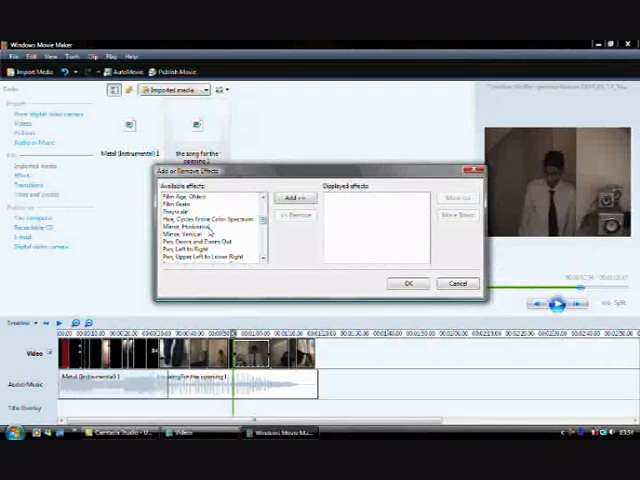
pyautogui.click(200, 236)
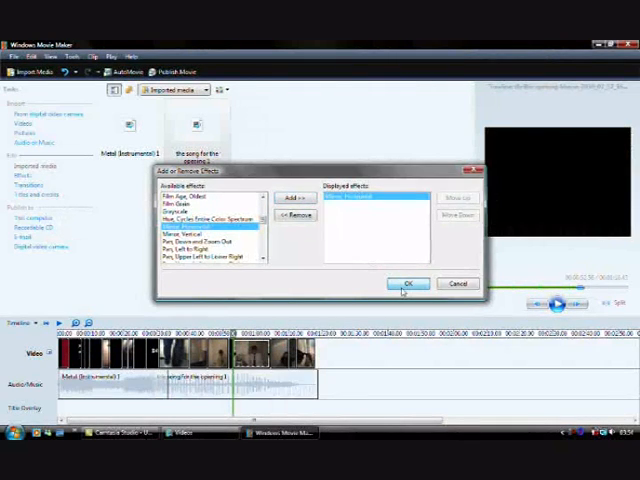
pyautogui.click(406, 283)
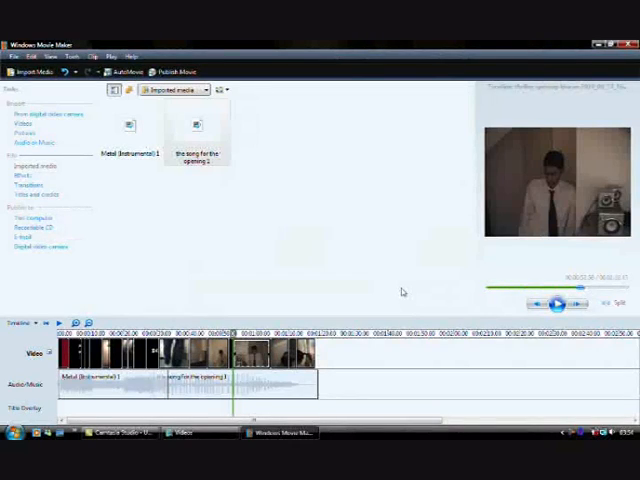
pyautogui.click(190, 431)
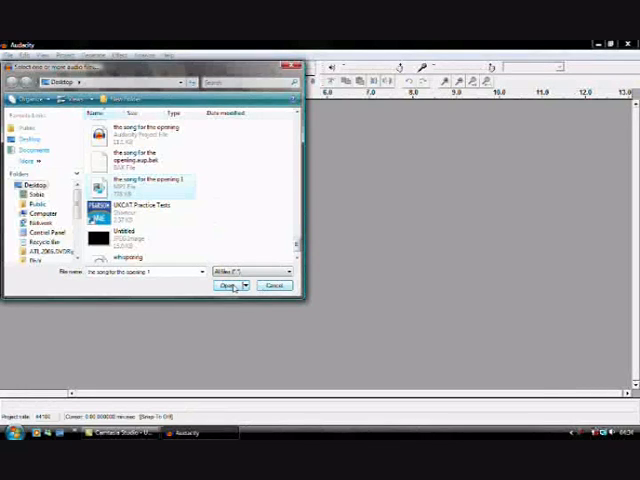
# Step: Open 'the song for the opening 1' MP3 in Audacity via File > Open
pyautogui.click(227, 286)
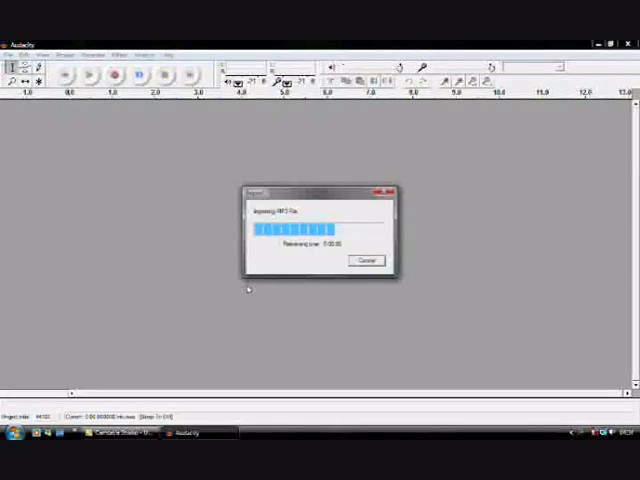